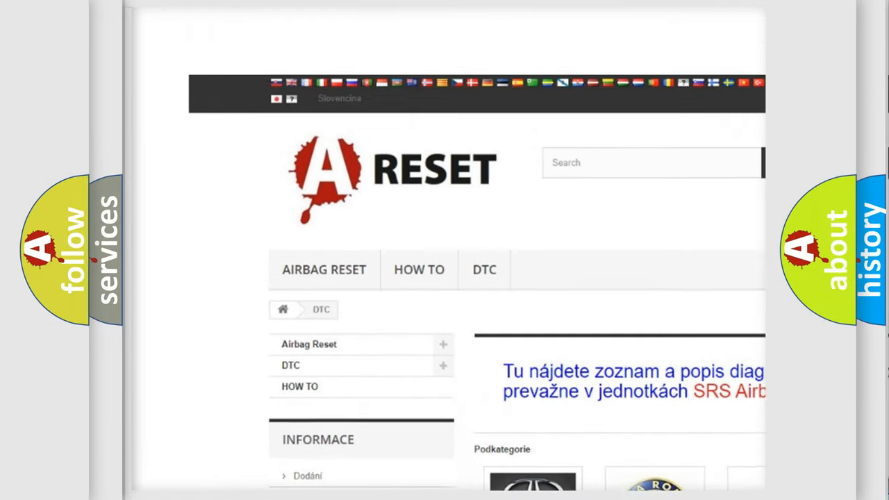
# Step: Reach the TOYOTA DTC entry in the brand list and browse its grid of Toyota codes
pyautogui.scroll(3)
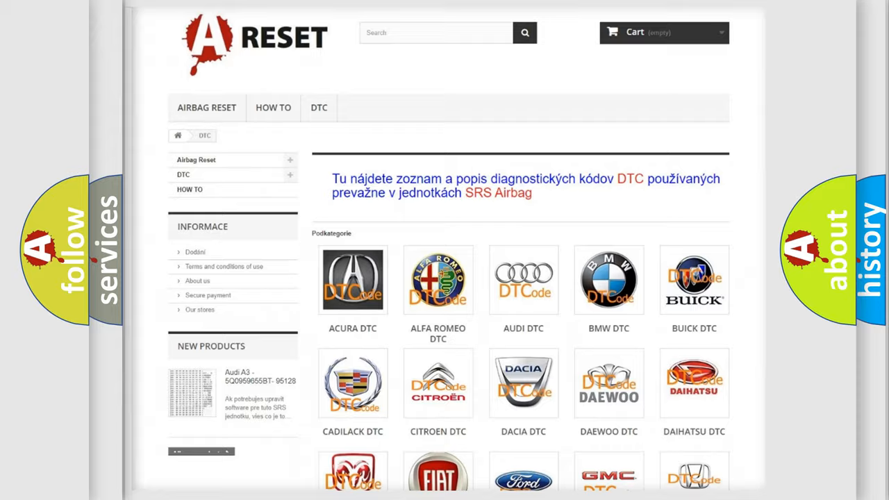
pyautogui.scroll(-3)
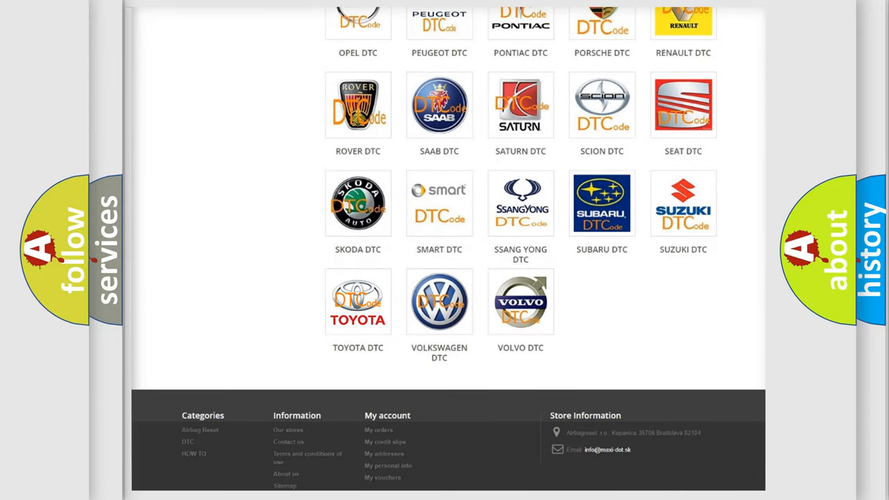
pyautogui.click(358, 301)
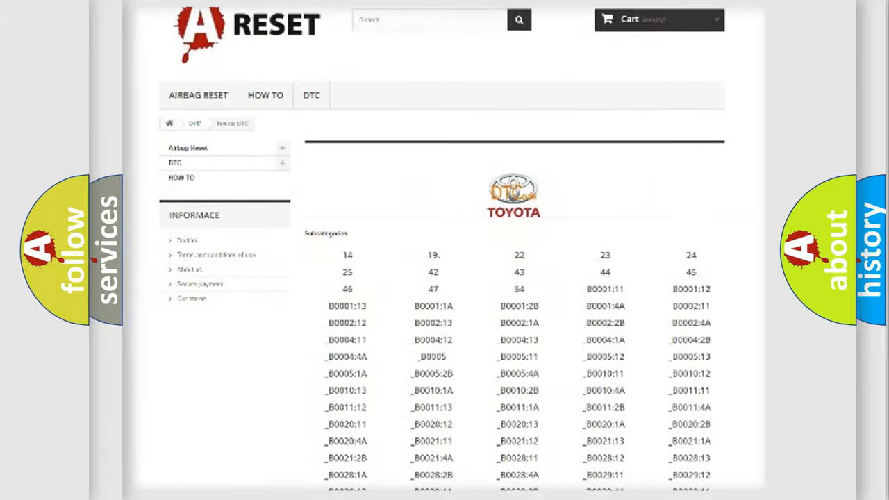
pyautogui.scroll(-3)
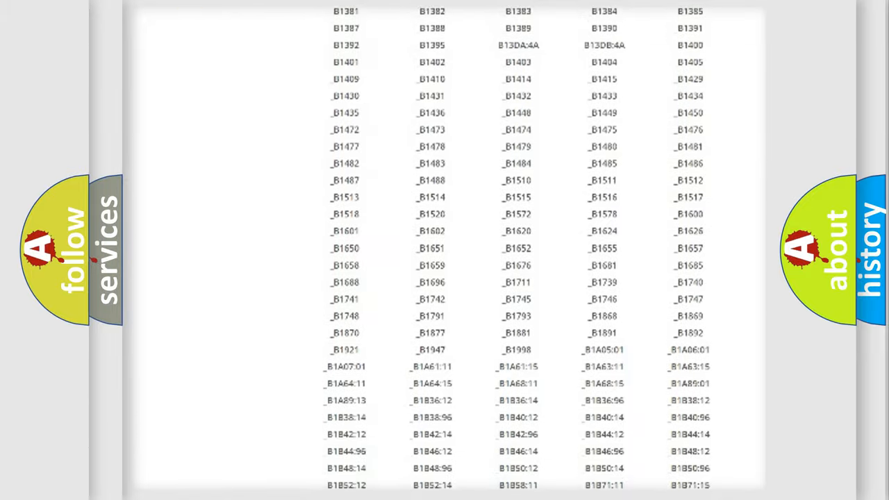
pyautogui.scroll(3)
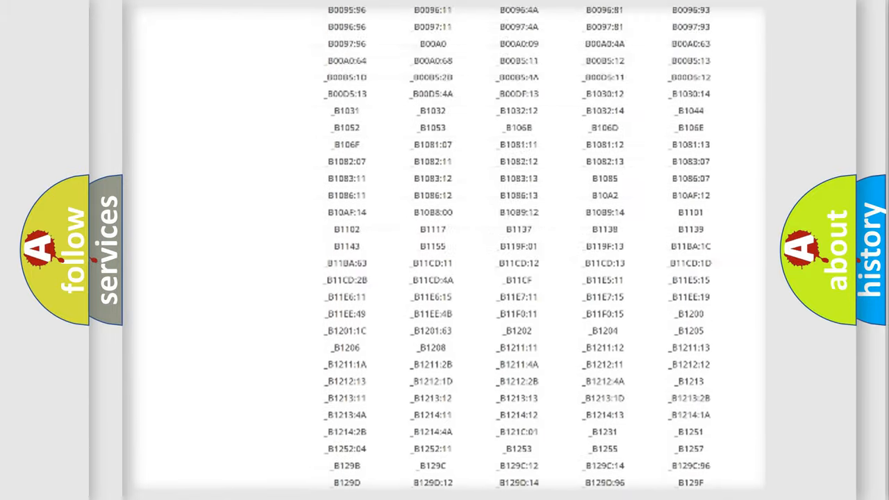
pyautogui.scroll(3)
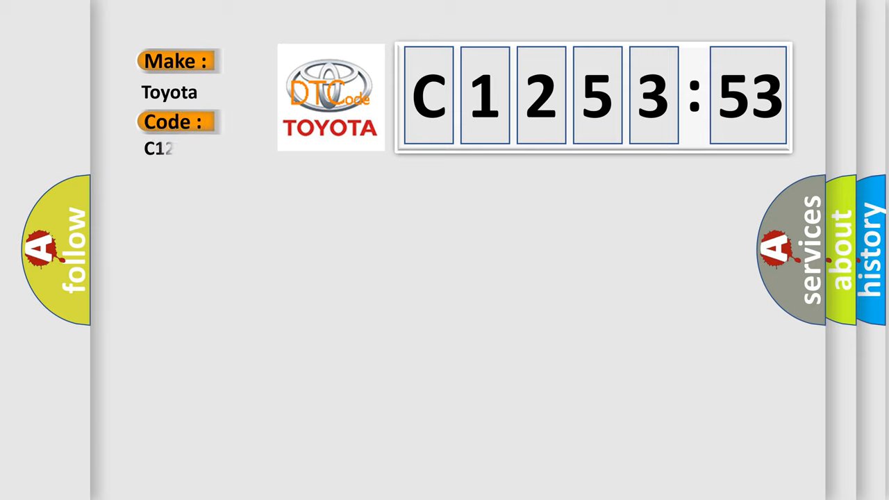
# Step: Complete the code as C125353 and reveal its definition and cause: 42 volt circuit above 105°C, deactivated
pyautogui.write('5353')
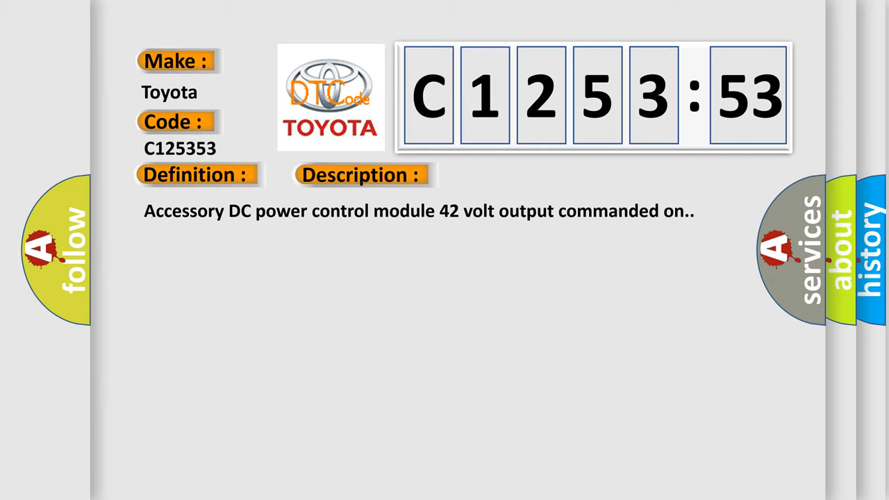
pyautogui.click(510, 174)
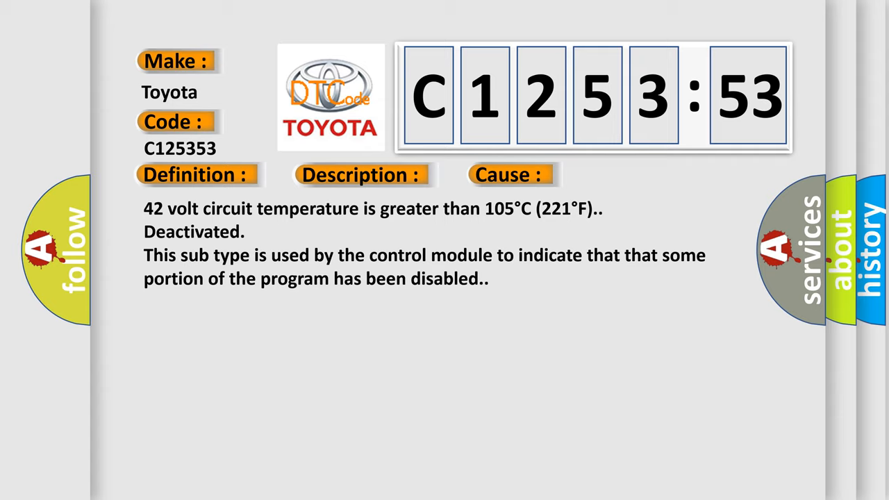